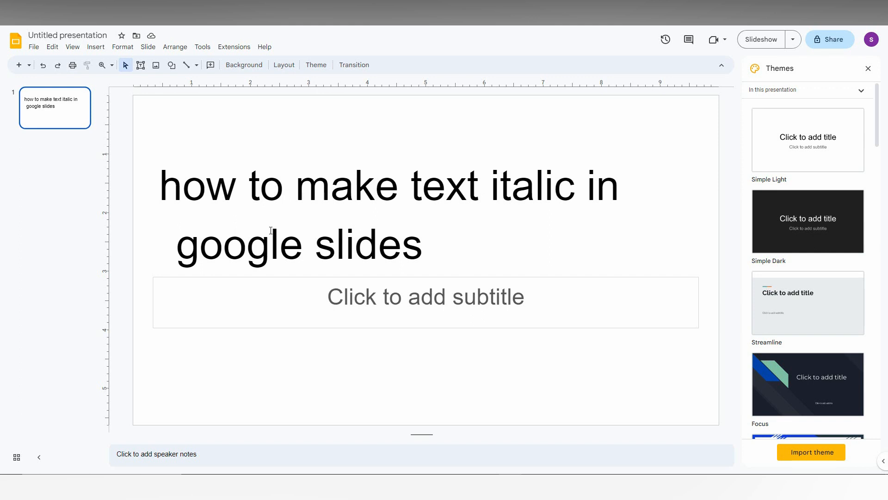
mouse_move(357, 32)
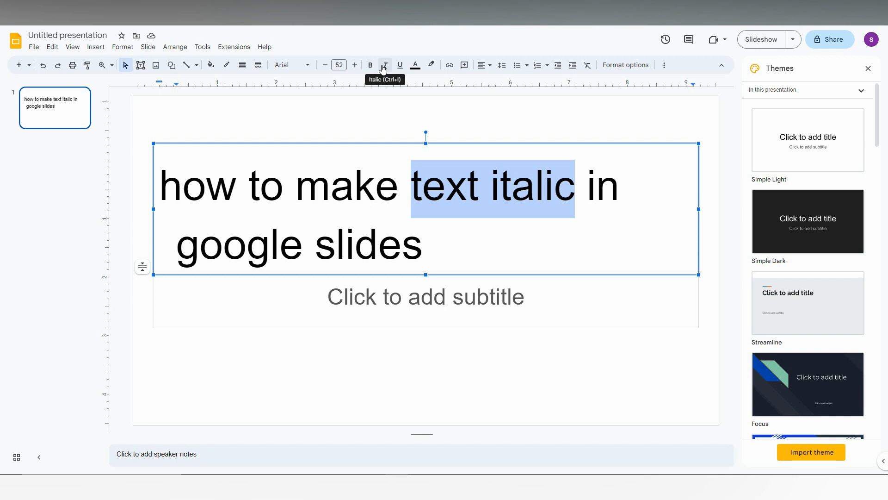
- Italicize the words 'text italic' with the toolbar Italic button, then select the whole title
left_click(385, 65)
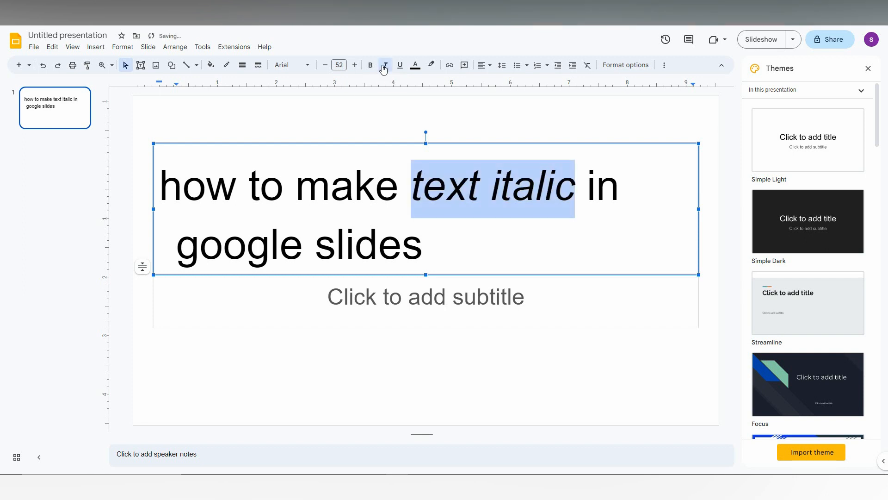
left_click(385, 65)
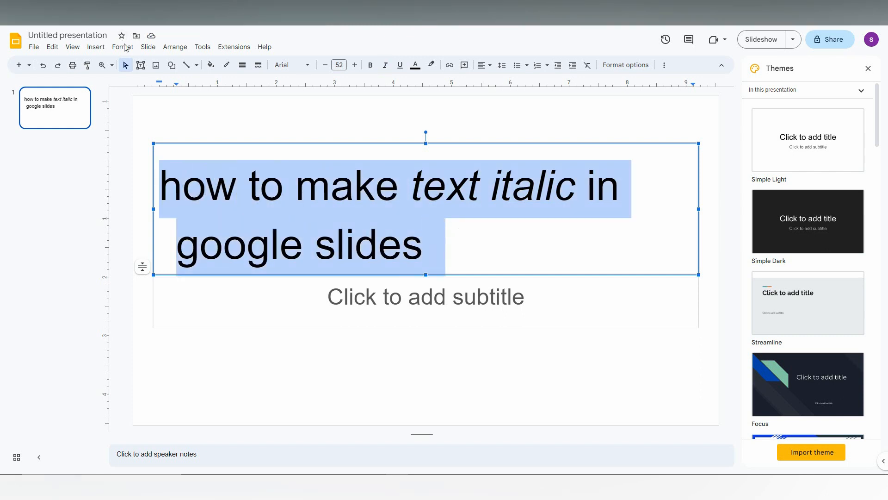
- Apply italic to the entire title via Format > Text > Italic
left_click(122, 46)
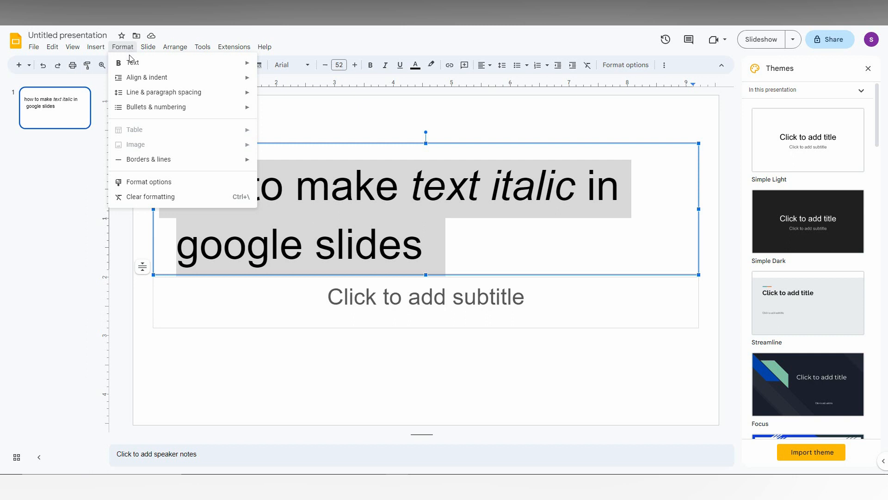
left_click(133, 63)
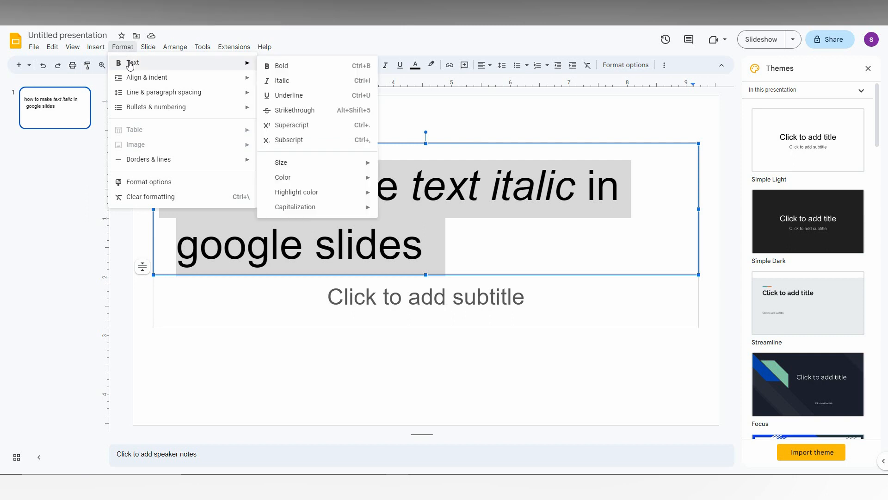
mouse_move(296, 84)
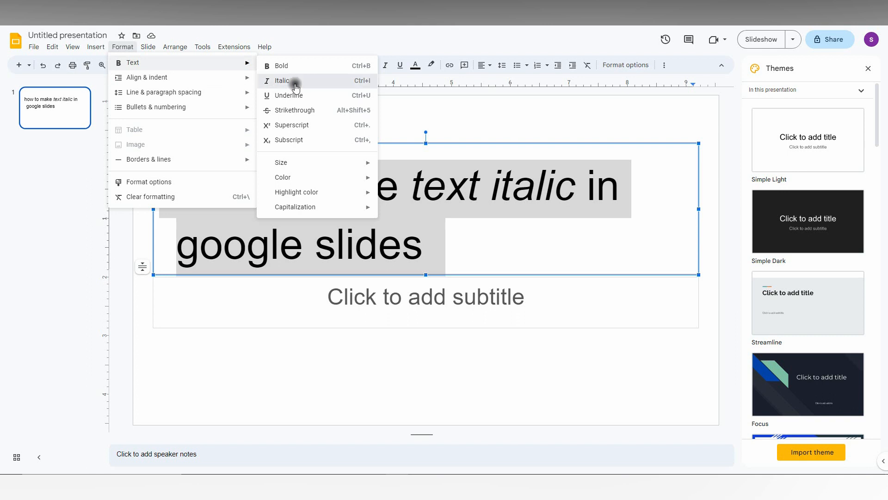
left_click(278, 81)
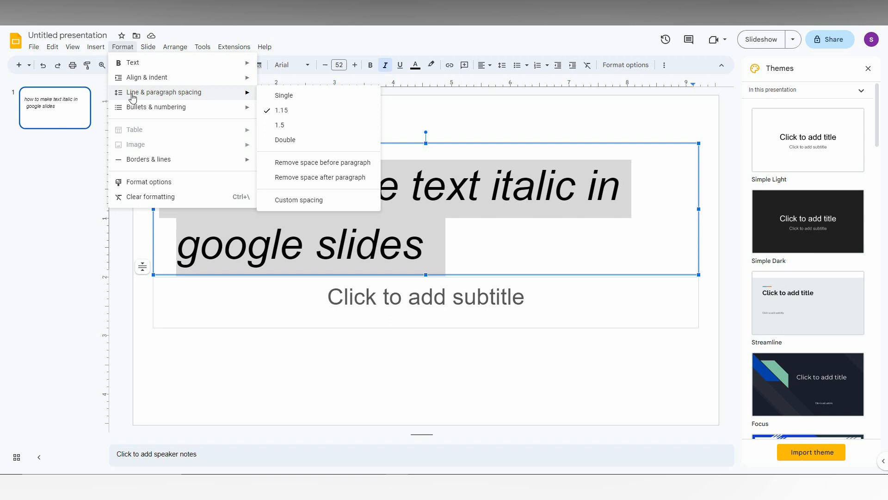
mouse_move(146, 152)
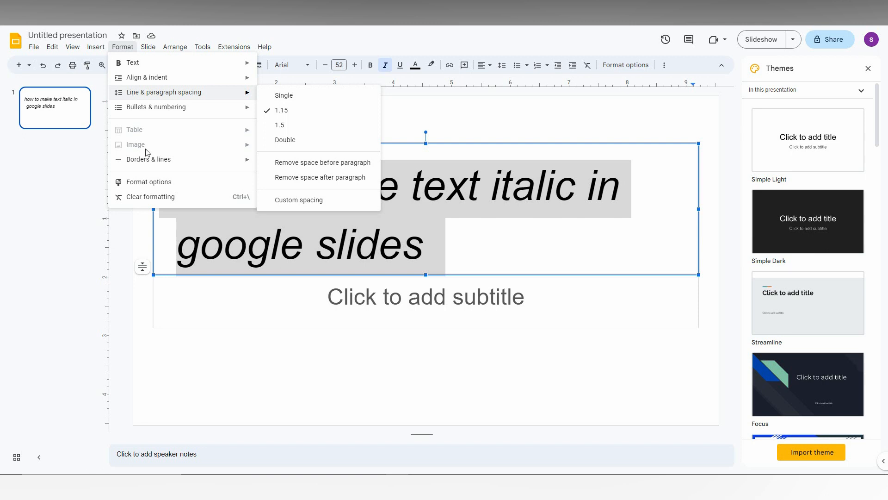
- Deselect the title by clicking an empty slide area, leaving it fully italic
left_click(361, 335)
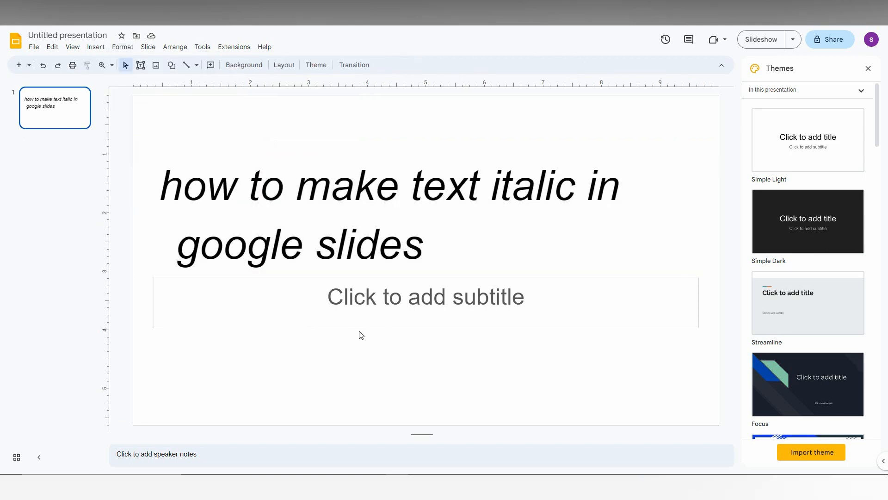